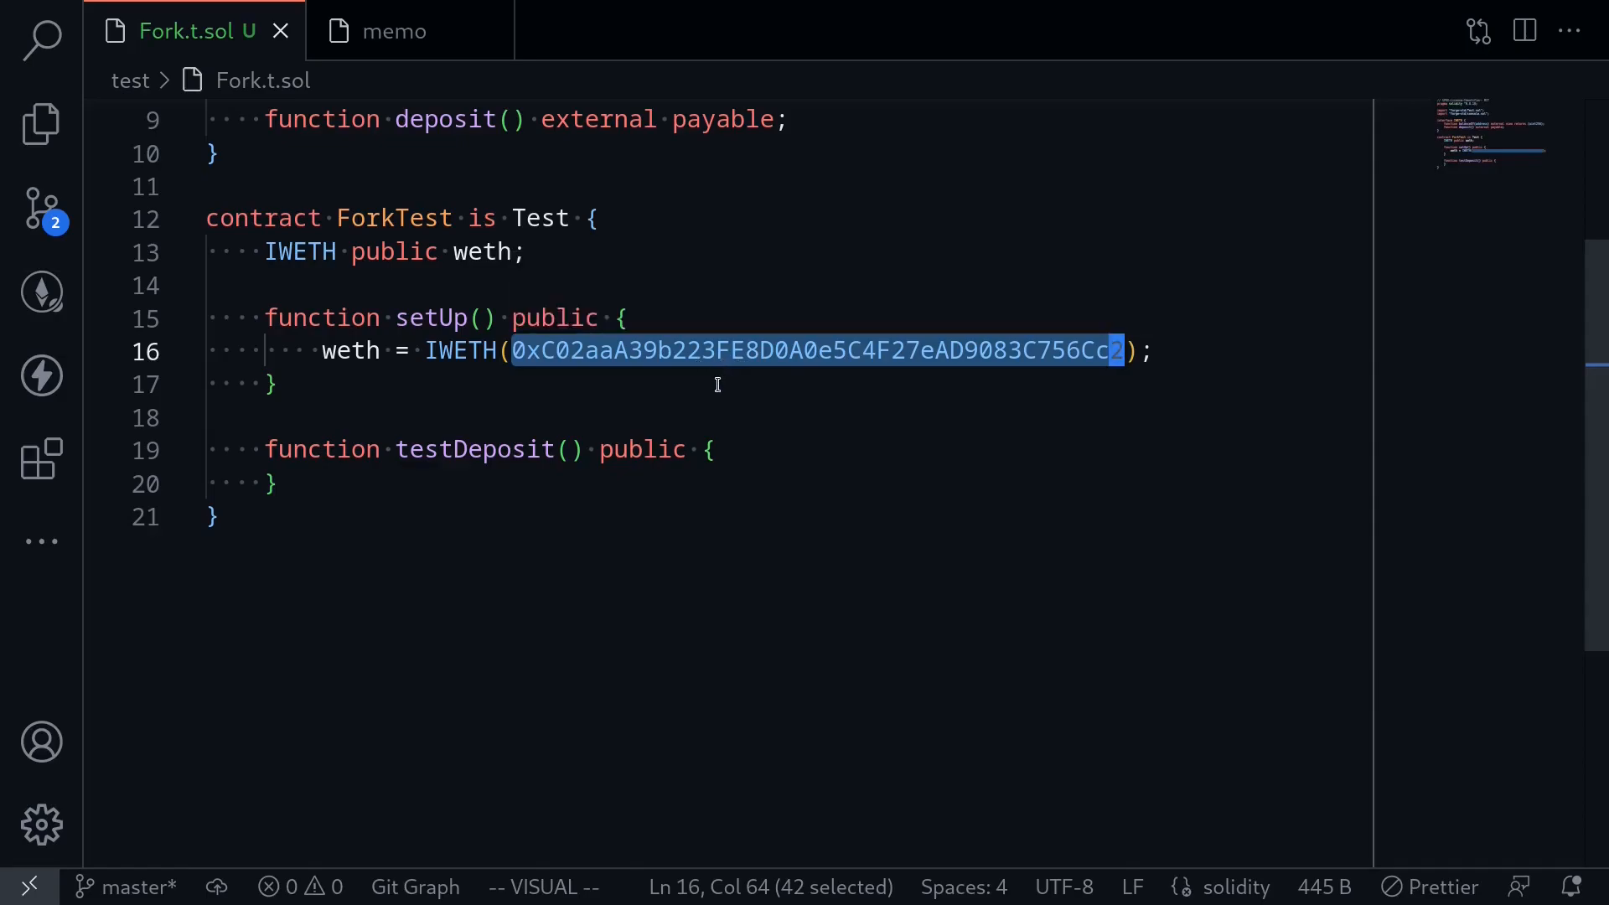
- Add uint balBefore = weth.balanceOf(address(this)); in testDeposit and begin the console log line
key("Enter")
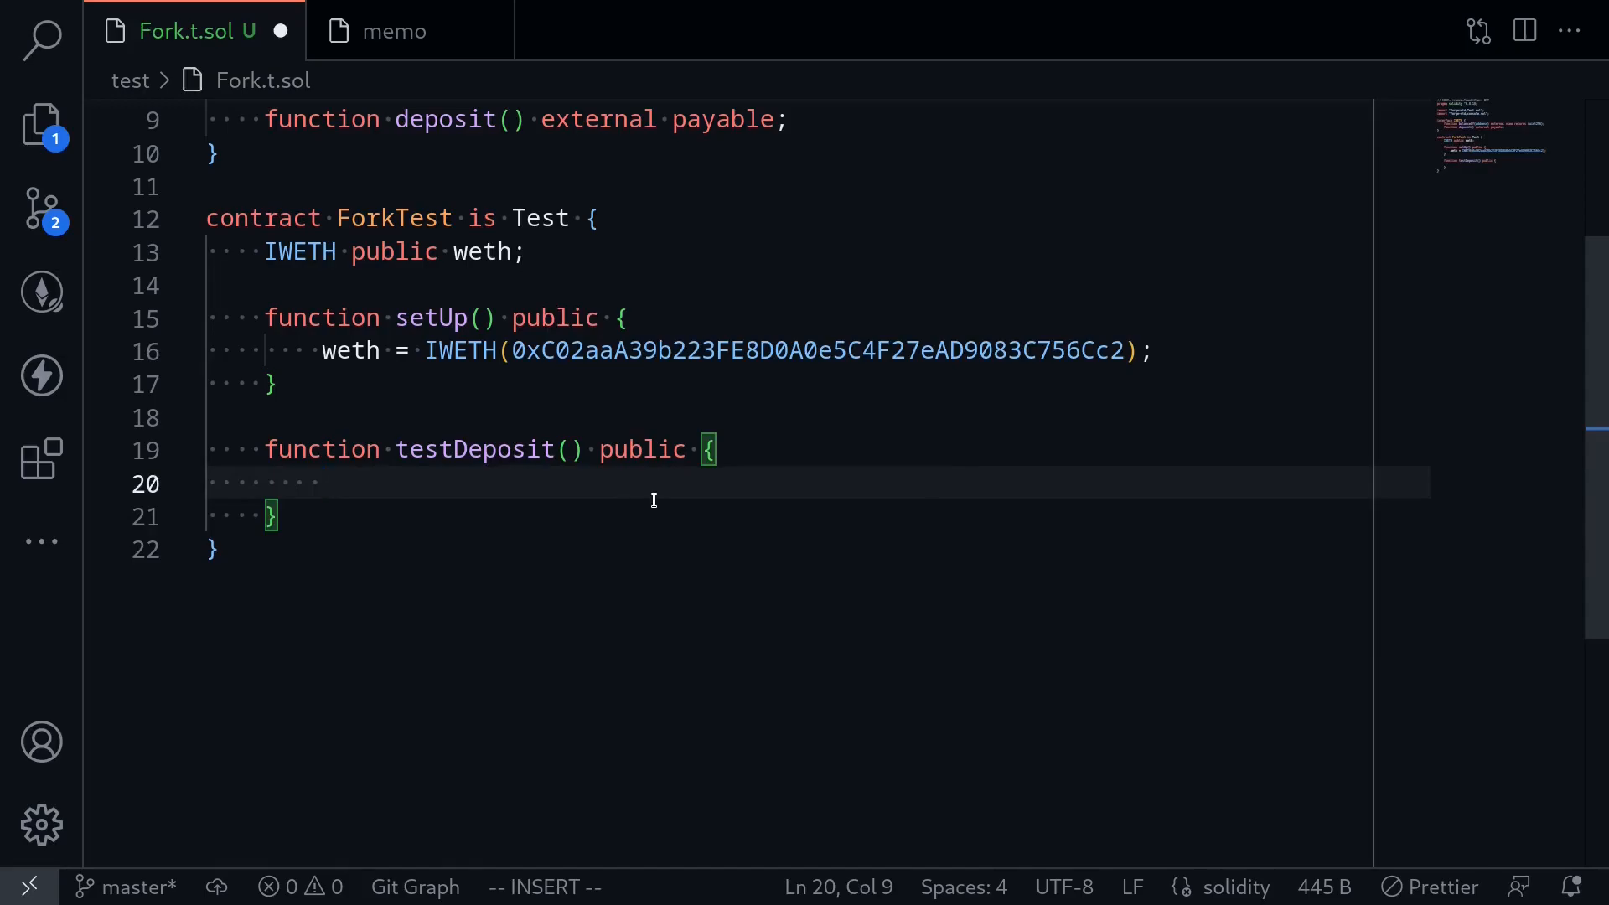
type("uint balB")
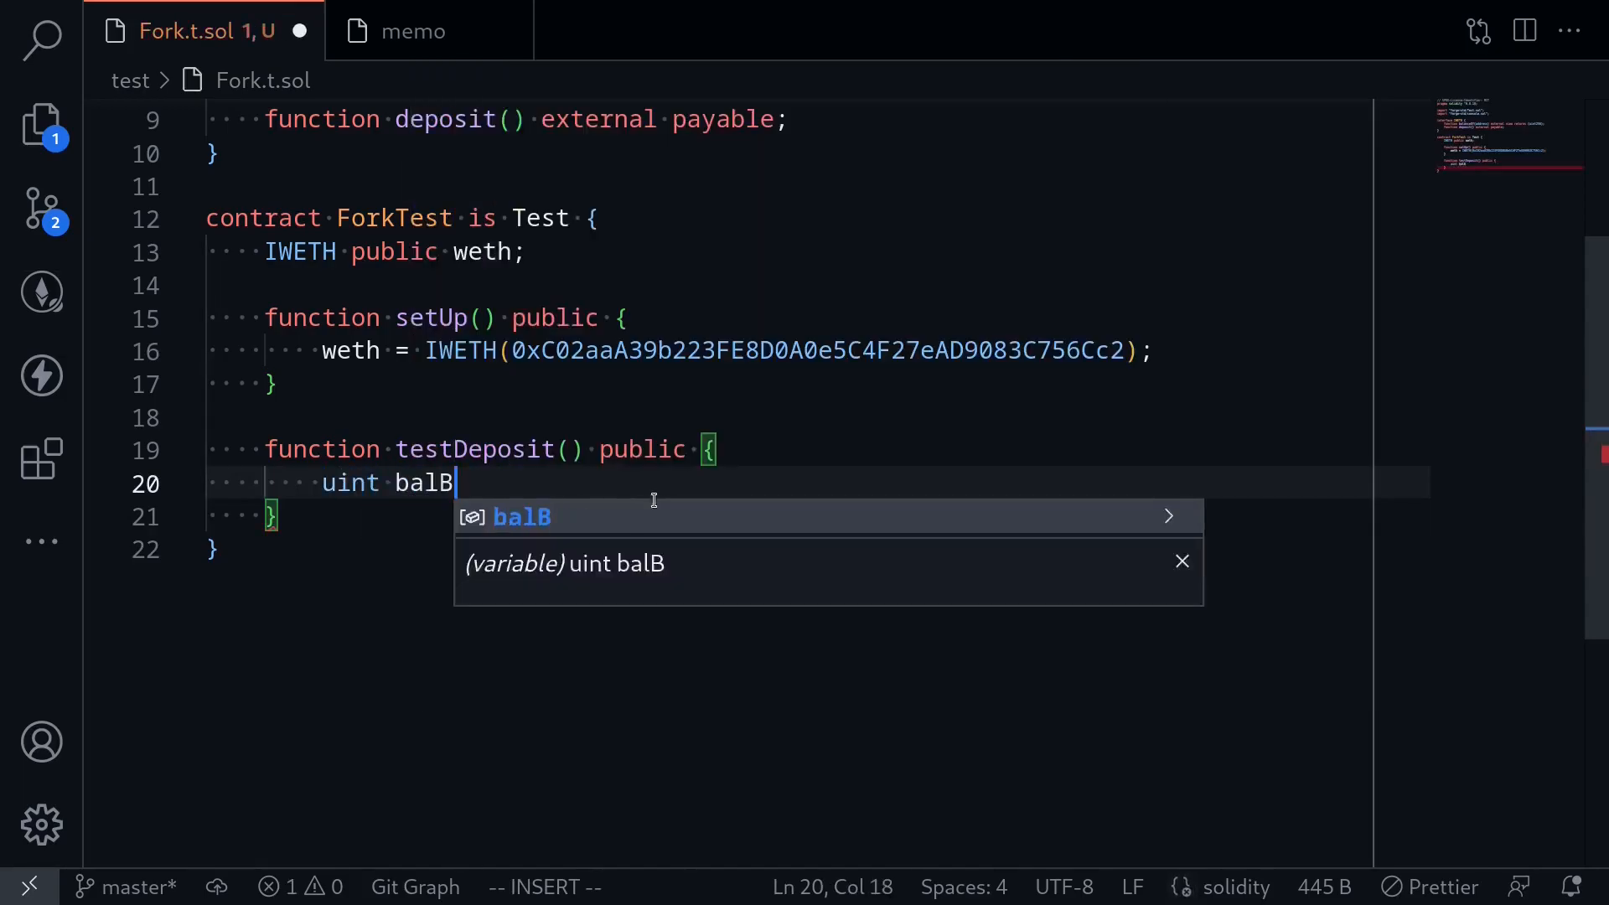
type("Before =")
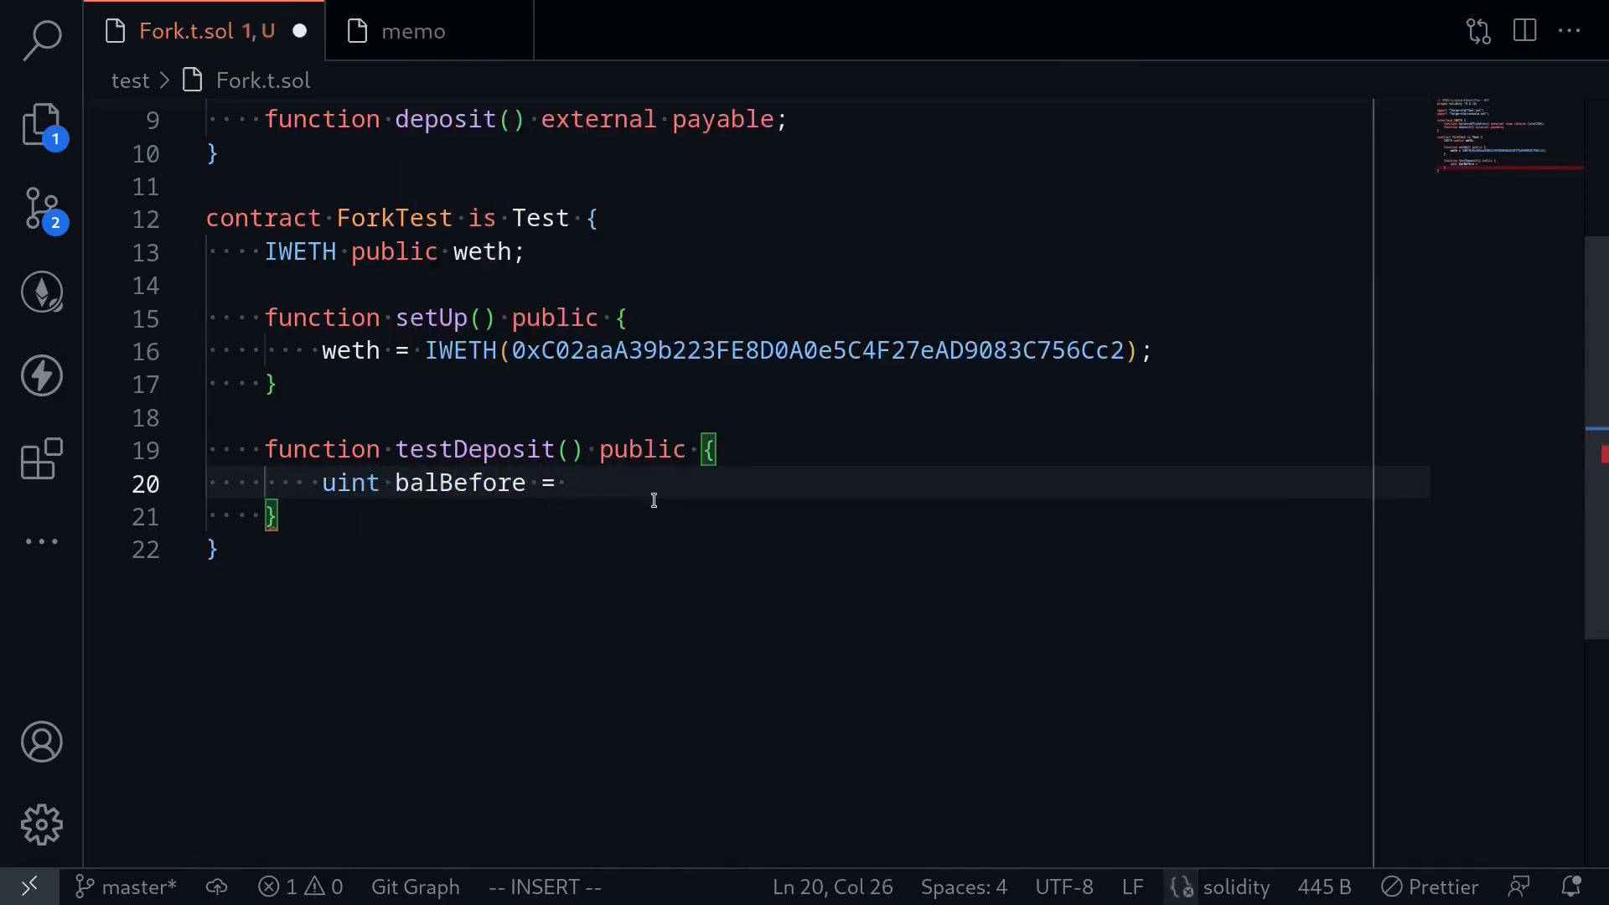
type("weth.balanceOf(address")
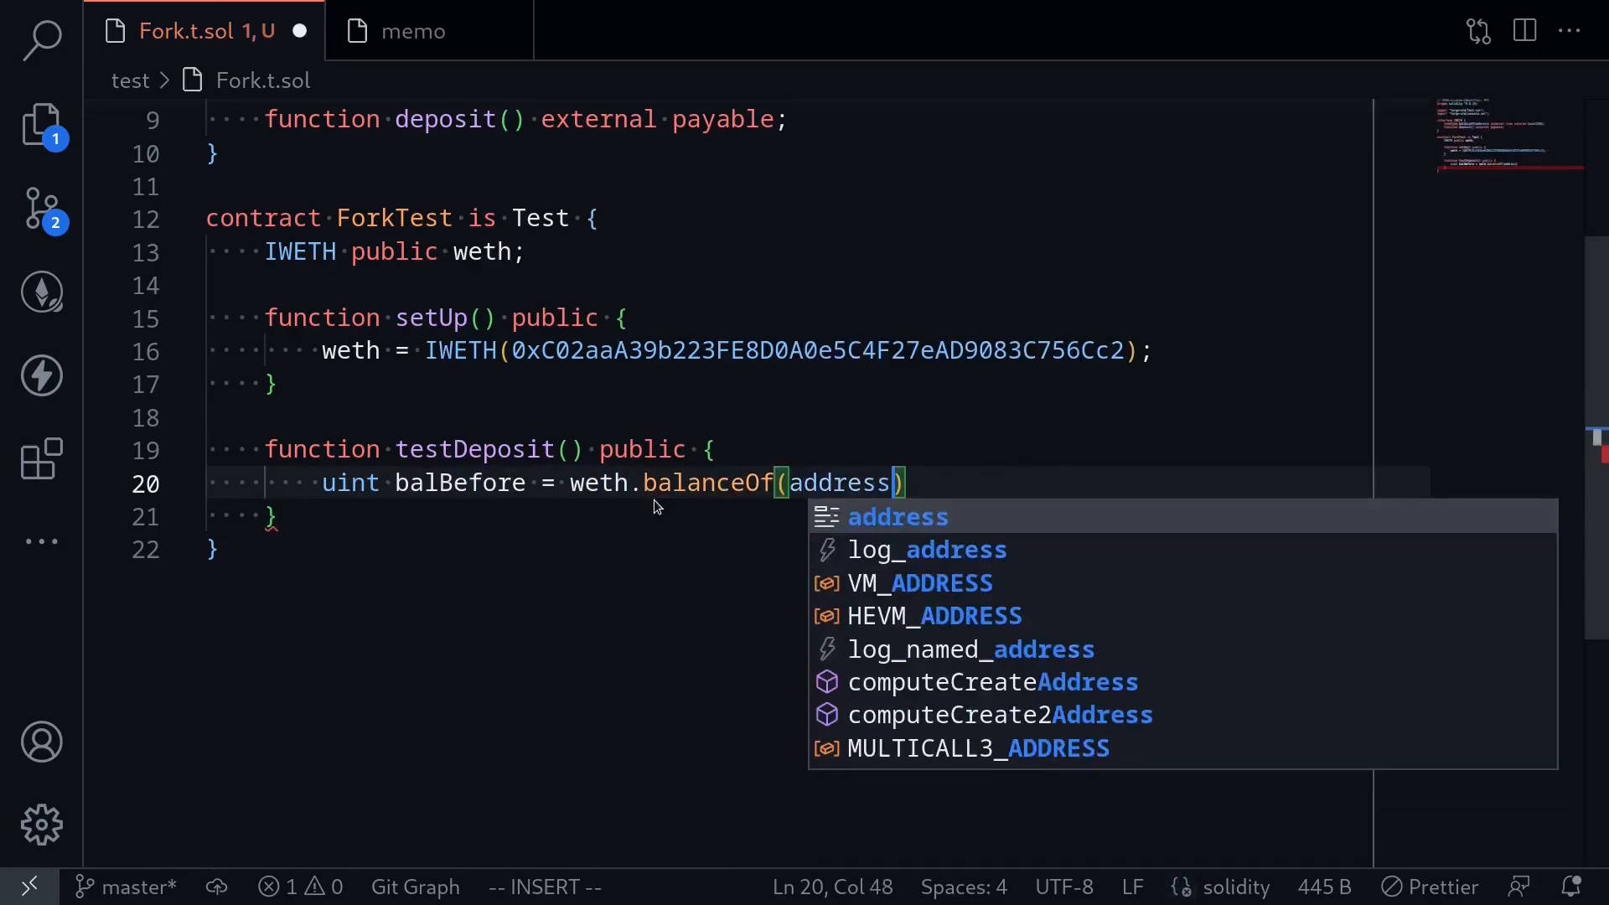
type("(this));")
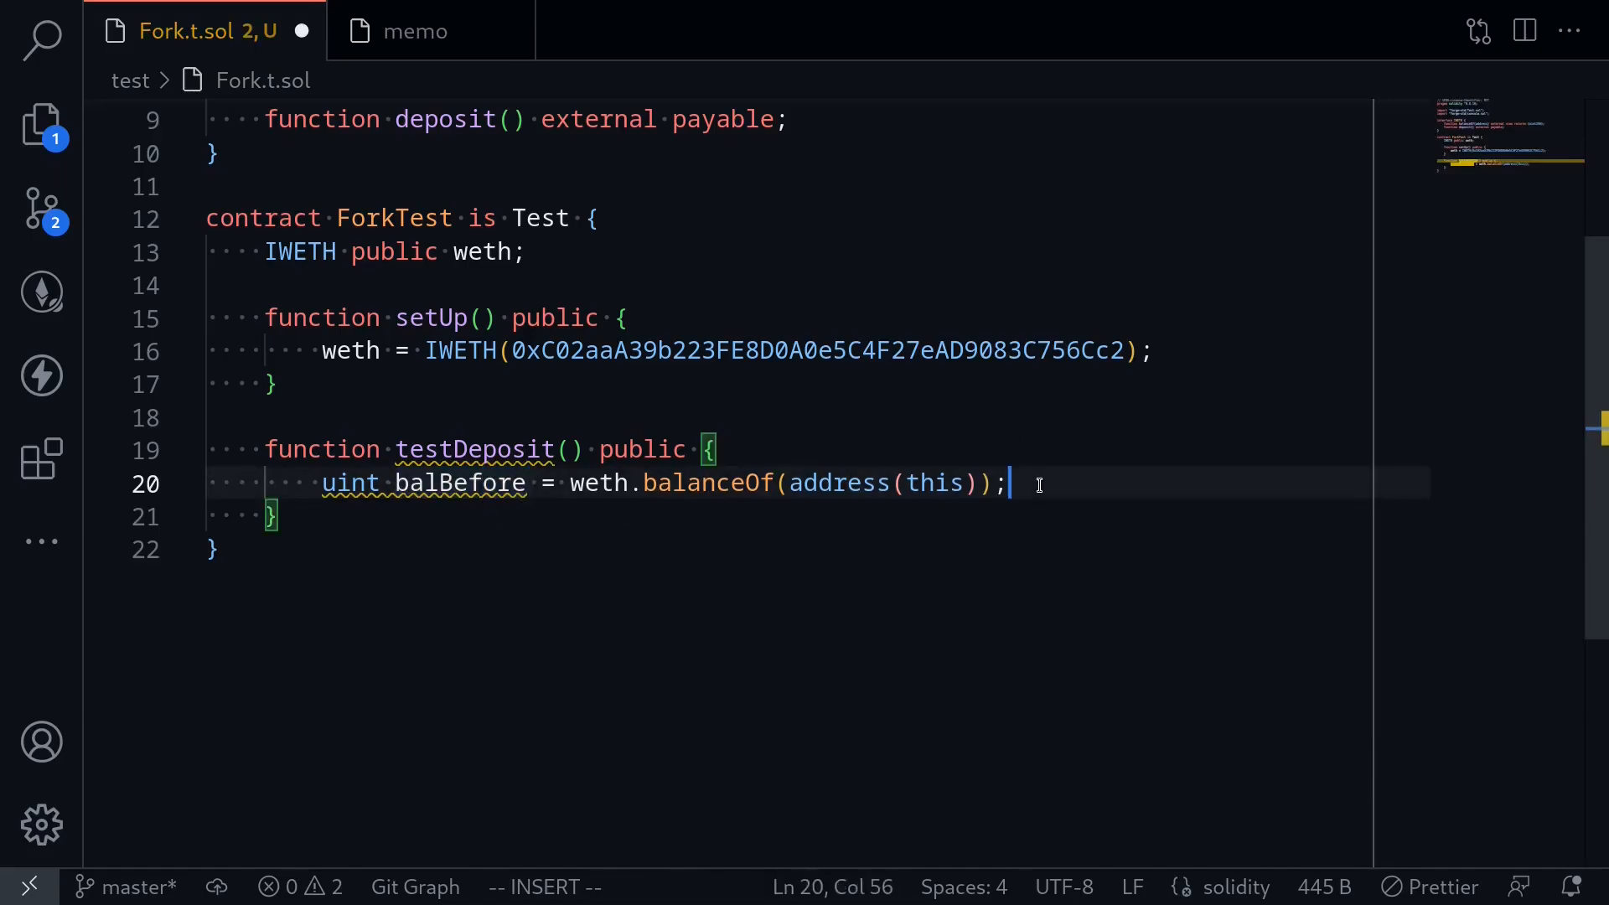
type("console.log(\"balance before\", balBefore);")
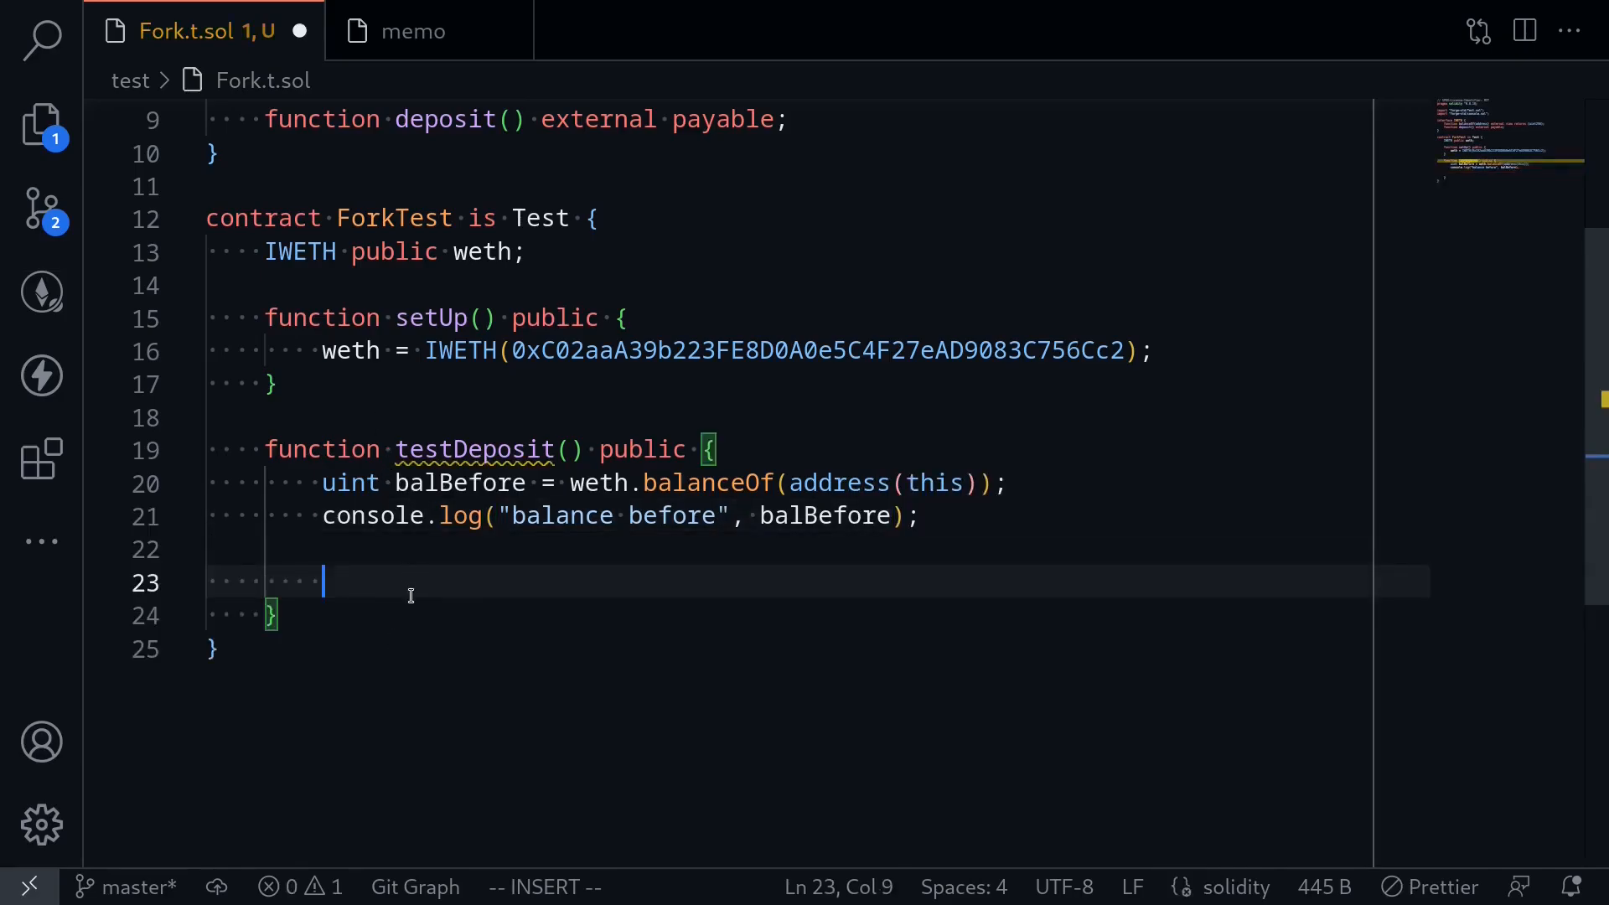
- Add weth.deposit{value: 100}(); right after the balance-before log
type("weth.depo")
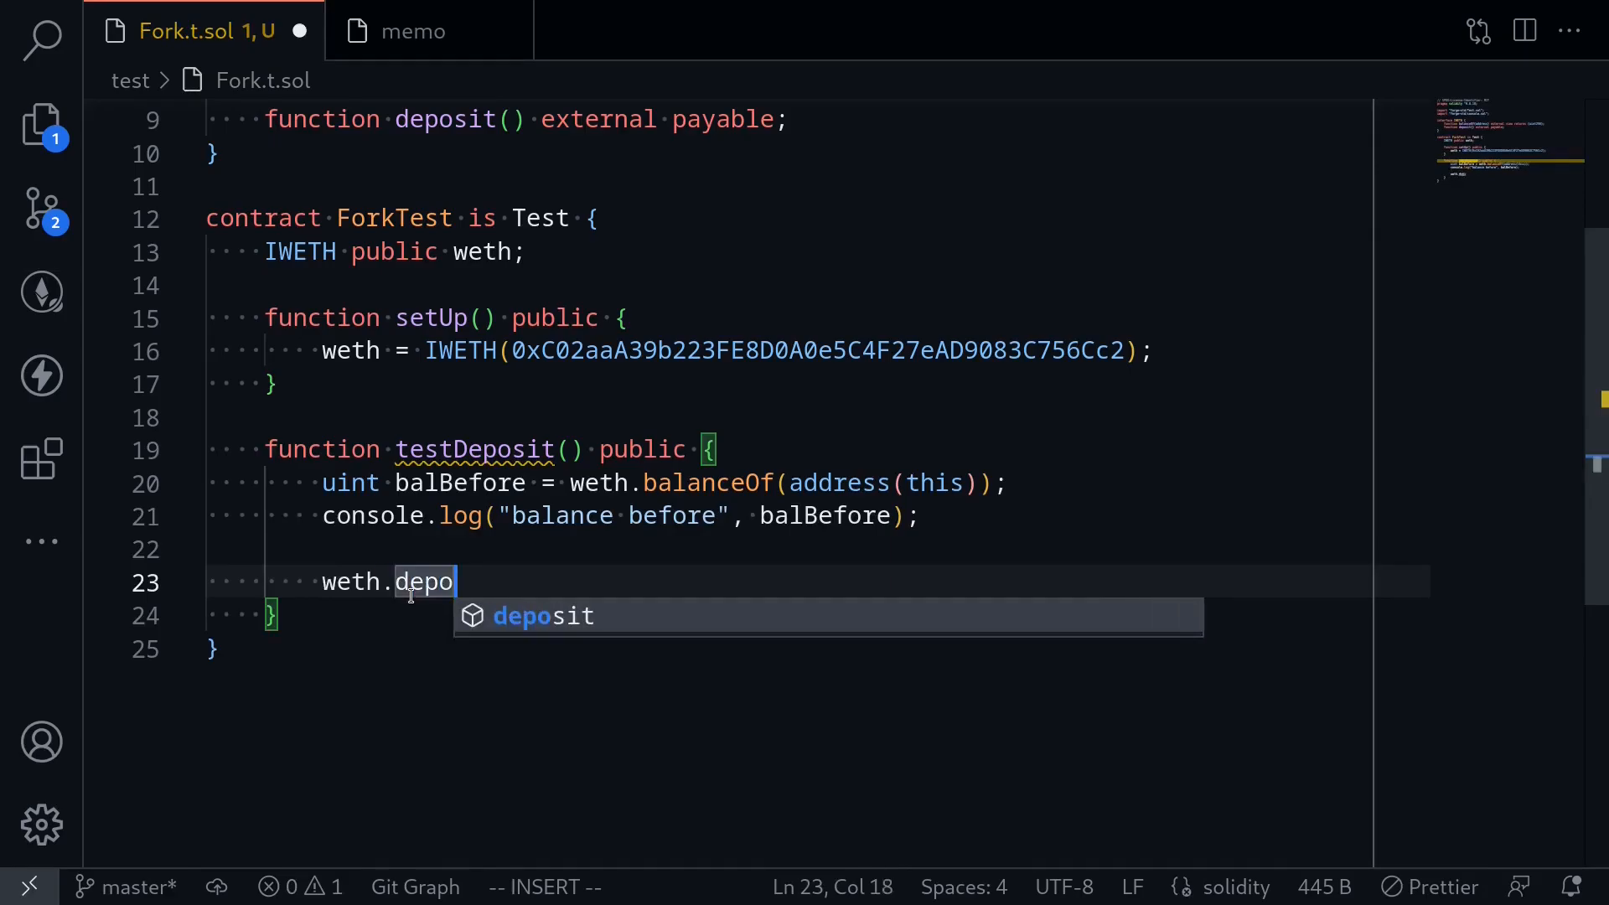
key("Tab")
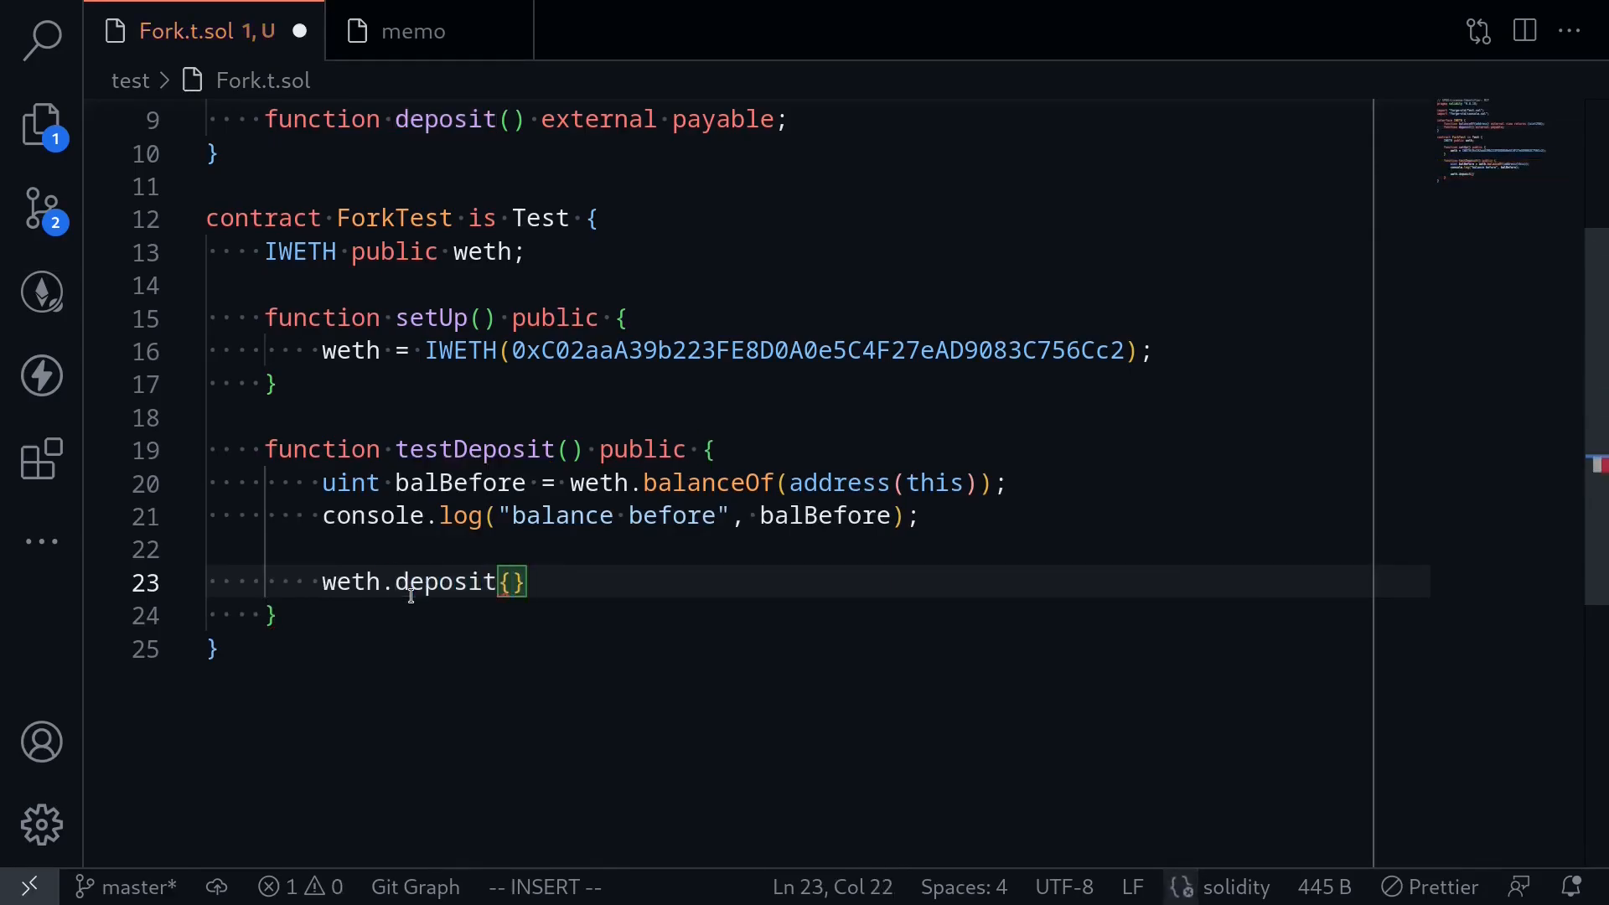
type("value: 100")
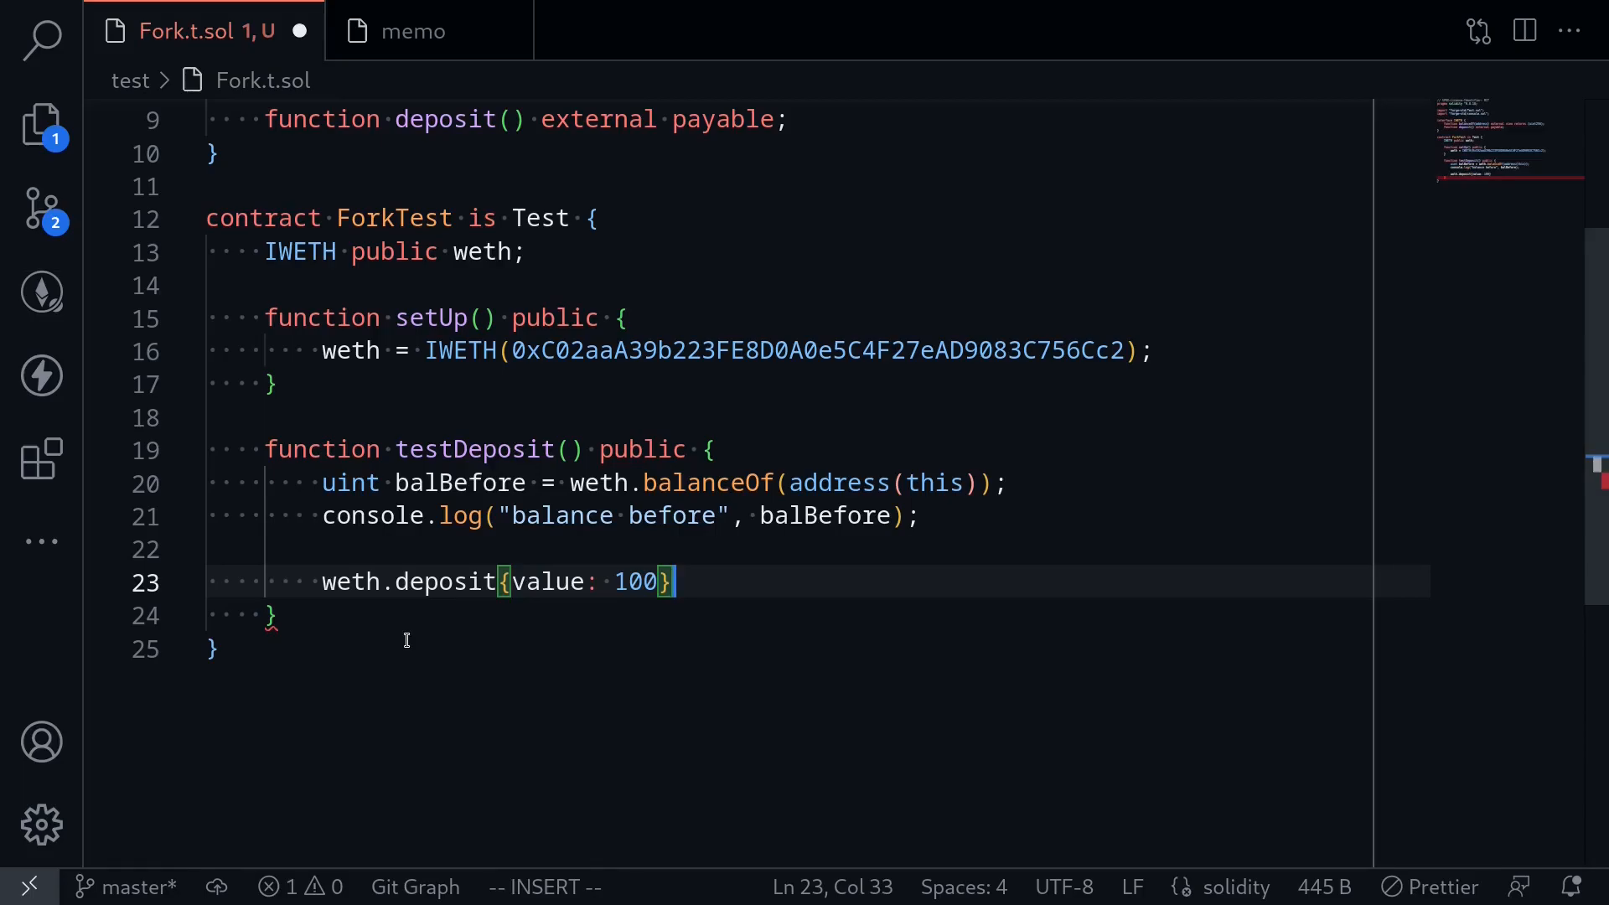
type("();")
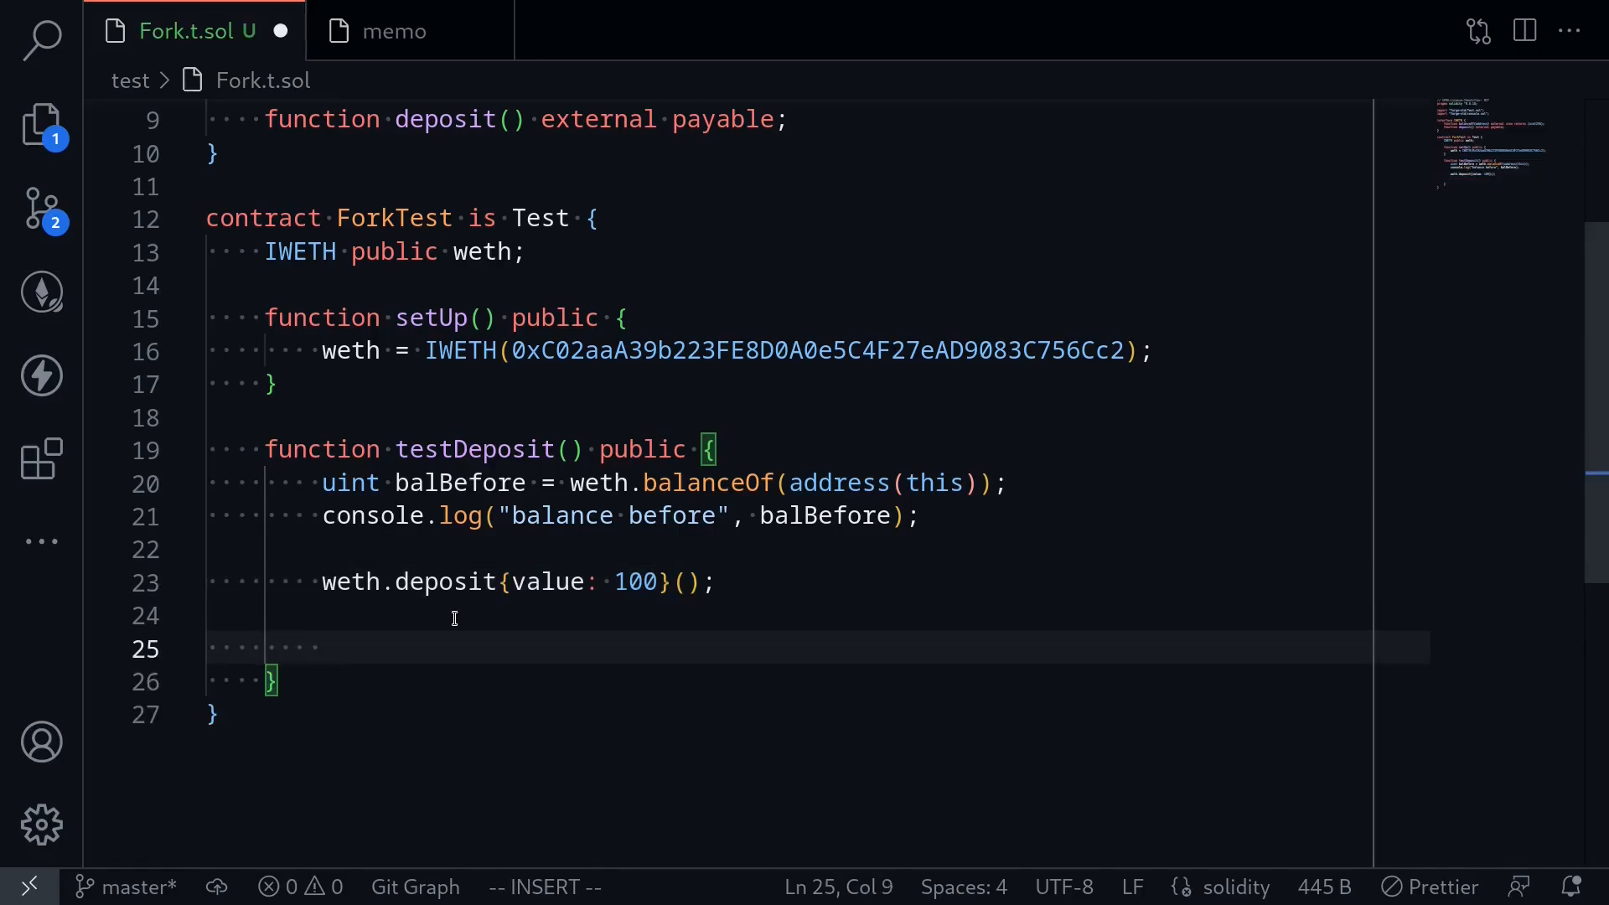
mouse_move(348, 582)
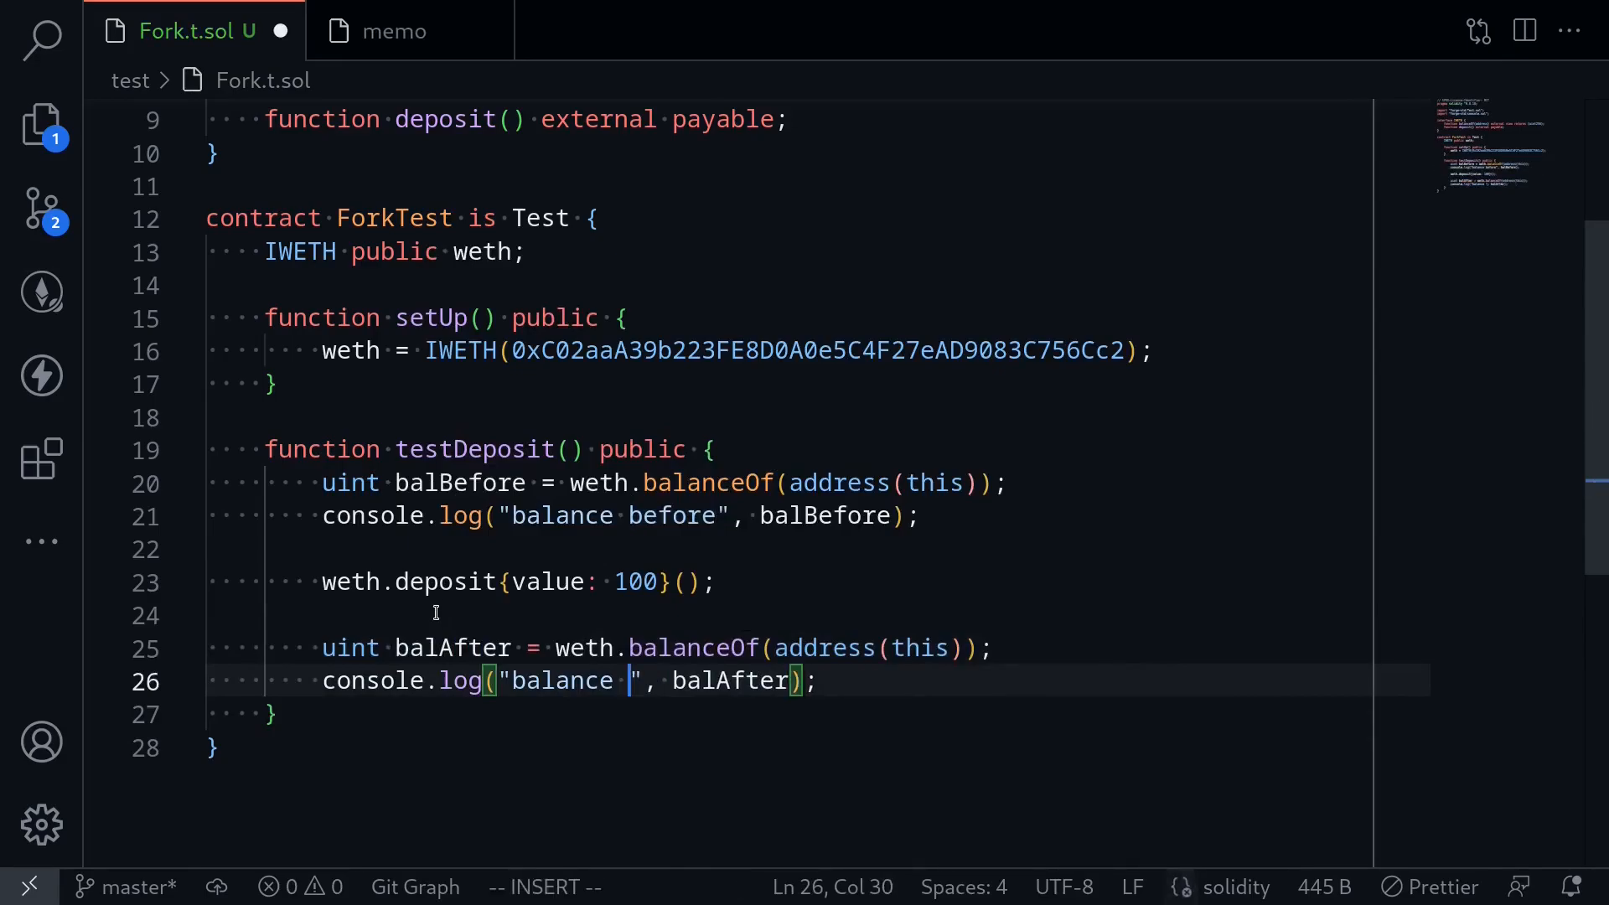
- Add uint balAfter = weth.balanceOf(address(this)); with a "balance after" log and save Fork.t.sol
type("after")
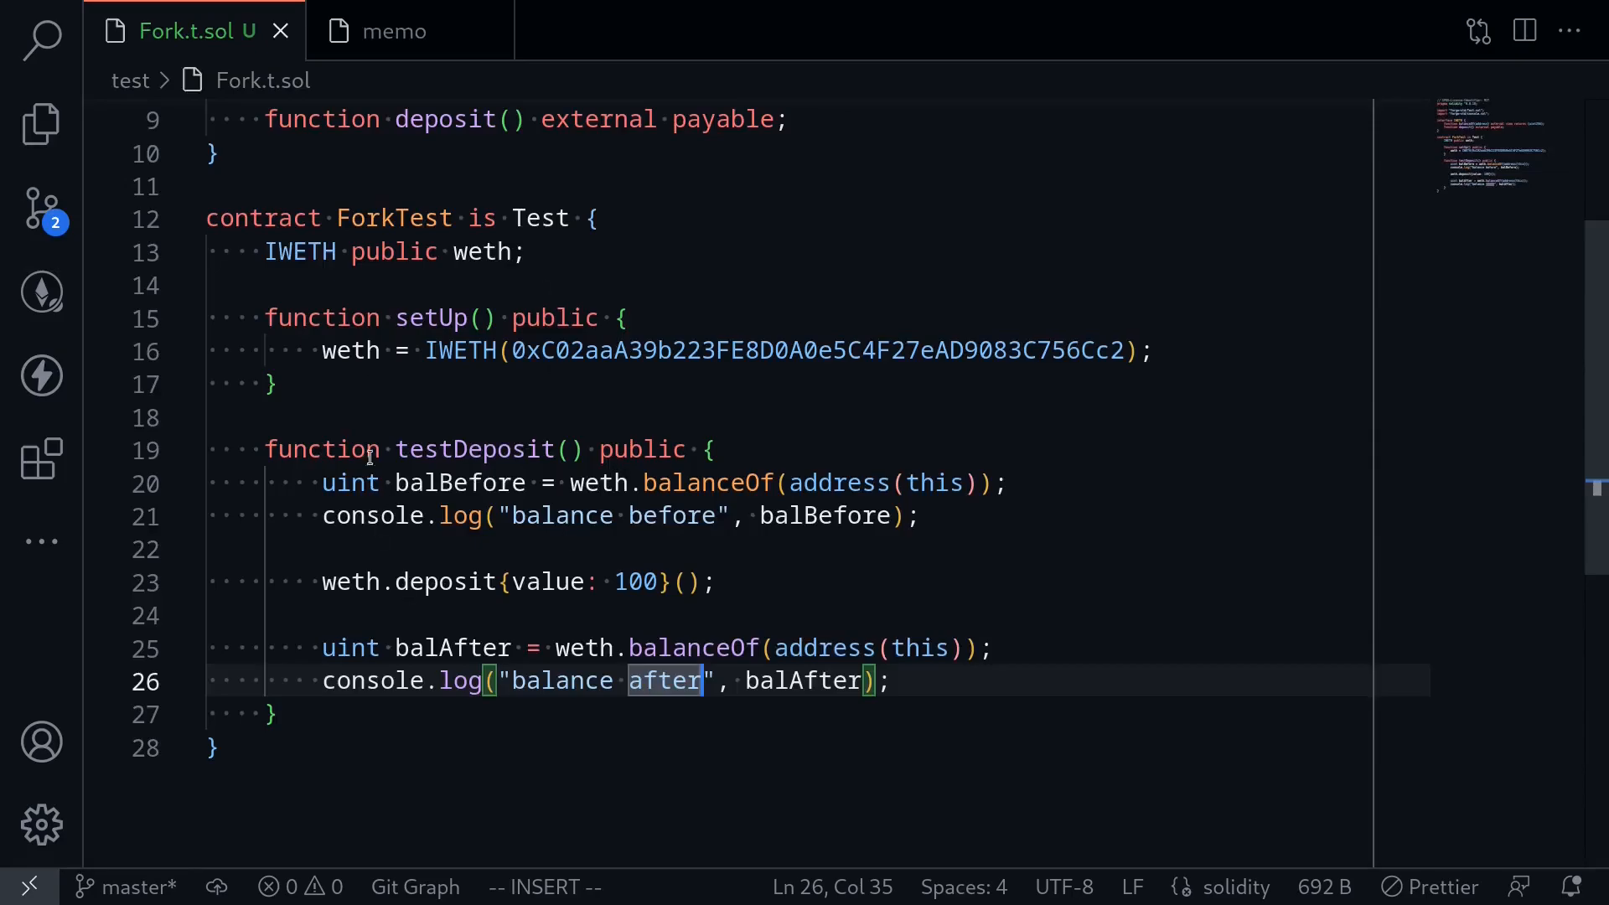
mouse_move(483, 428)
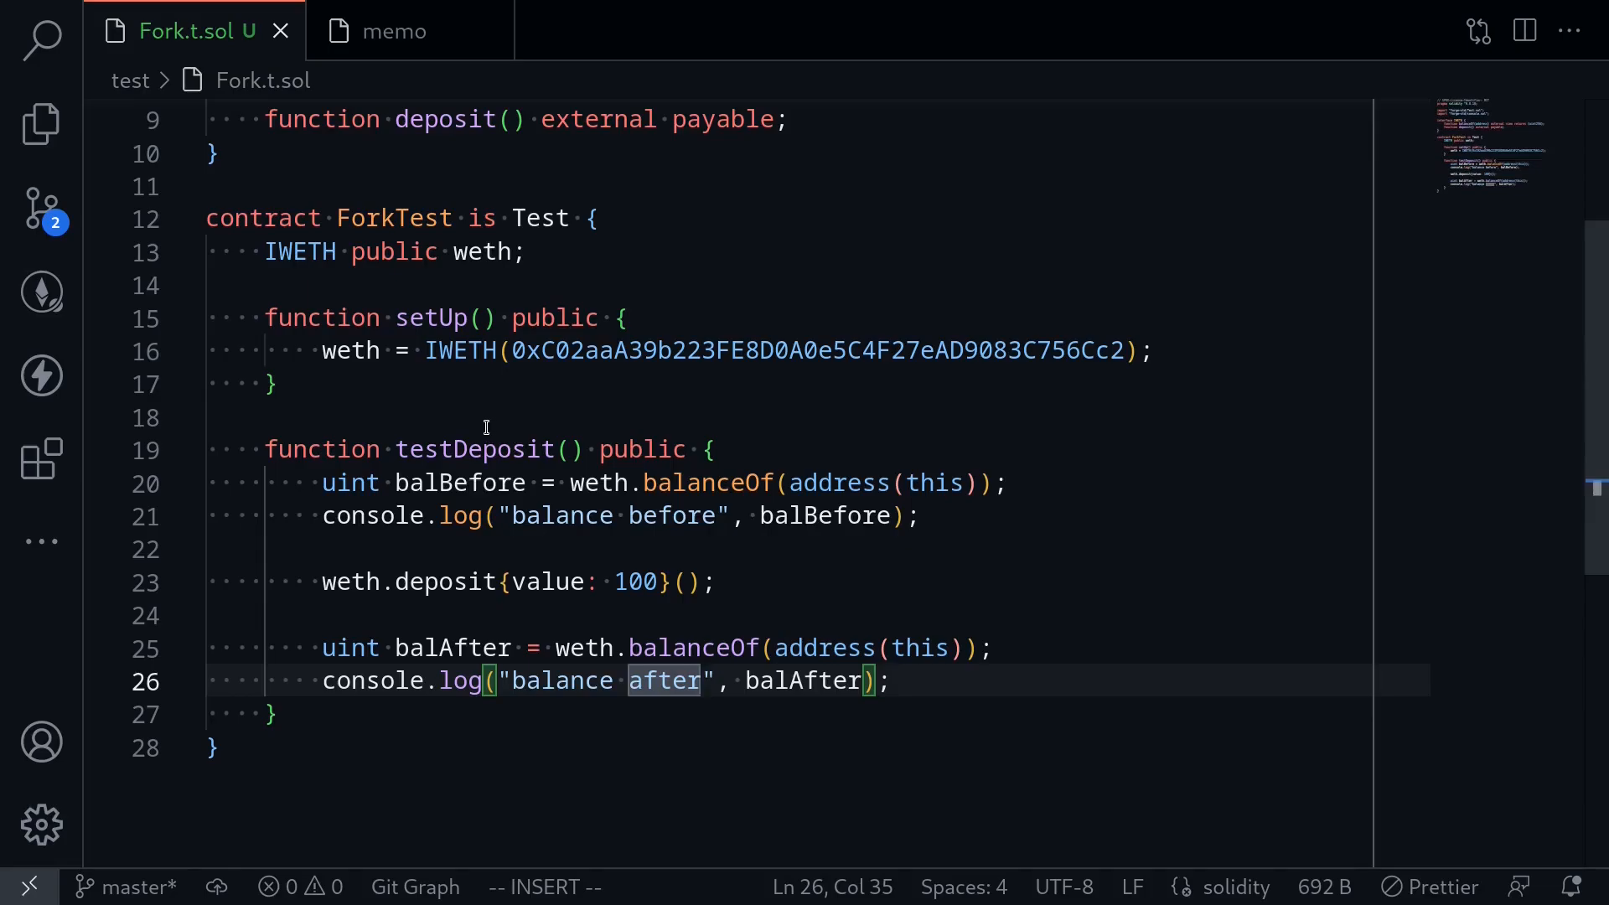
- Run forge test --fork-url <alchemy mainnet url> --match-path test/Fork.t.sol -vvv in the terminal
left_click(392, 30)
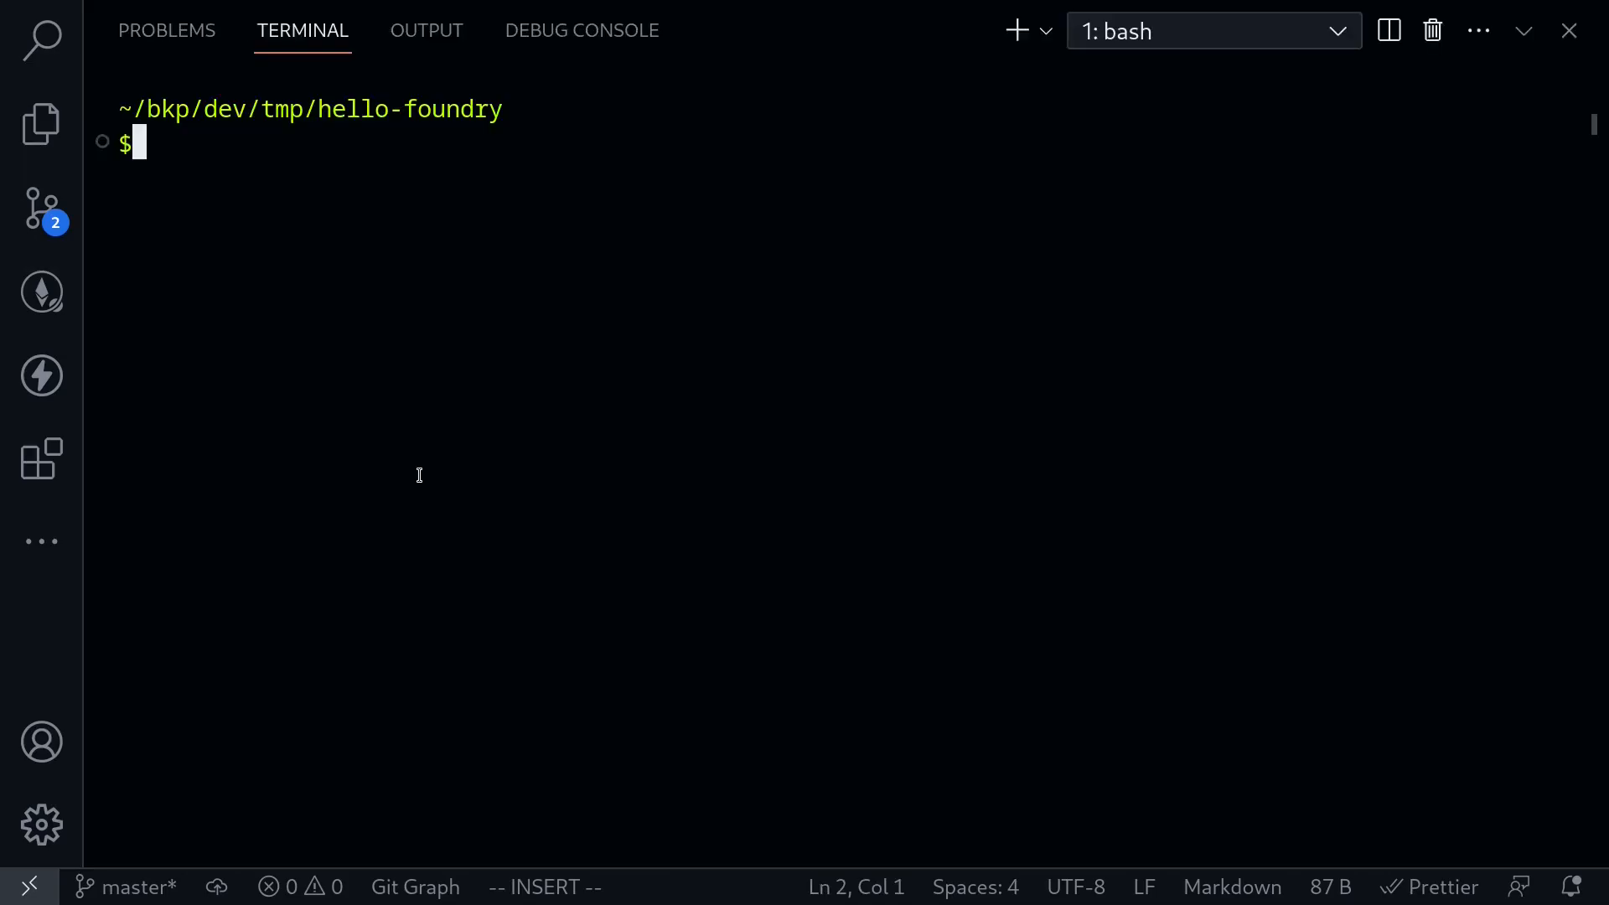
type("forge test")
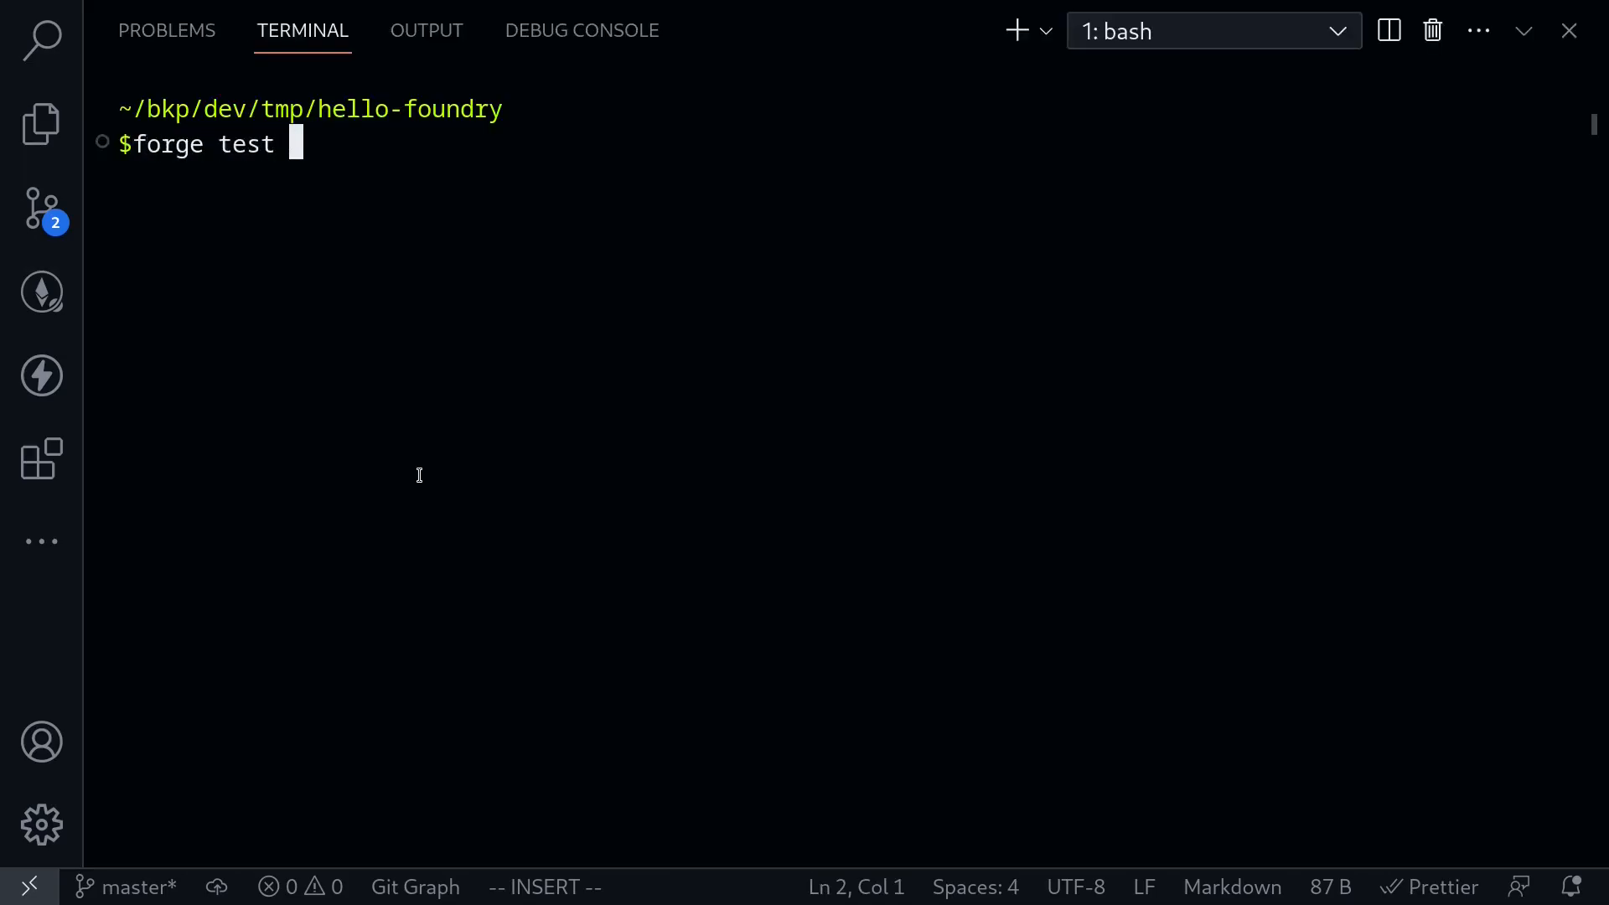
type("--fork-url")
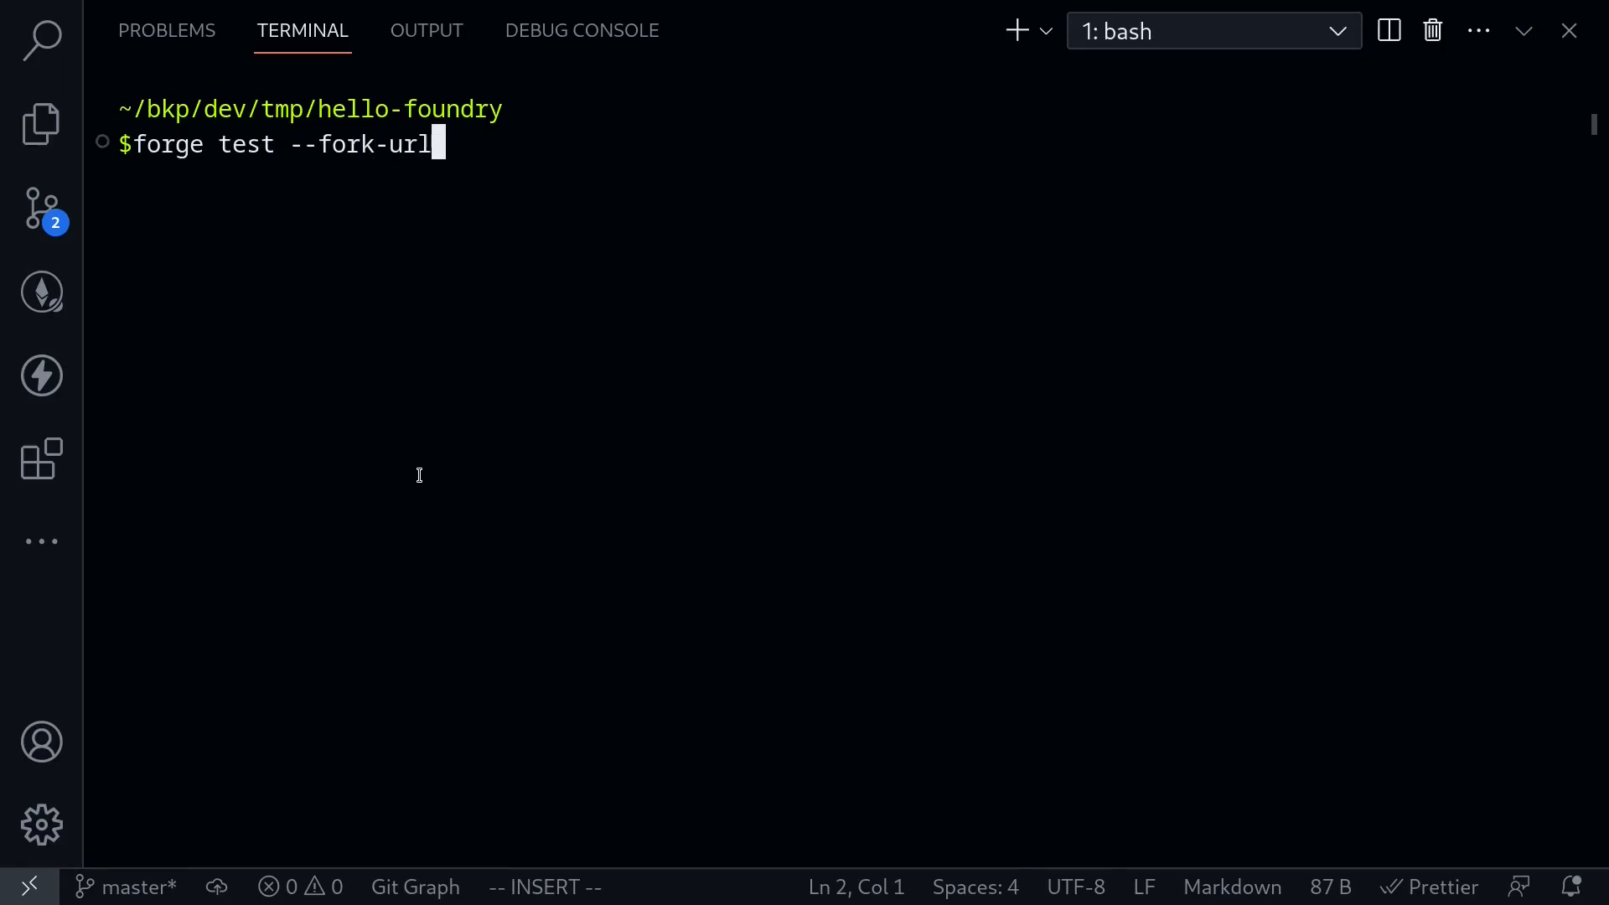
type("https://eth-mainnet.g.alchemy.com/v2/_KzrTpzEzHqNs4Jn_O5qMzN4AJsQ5OK4 --")
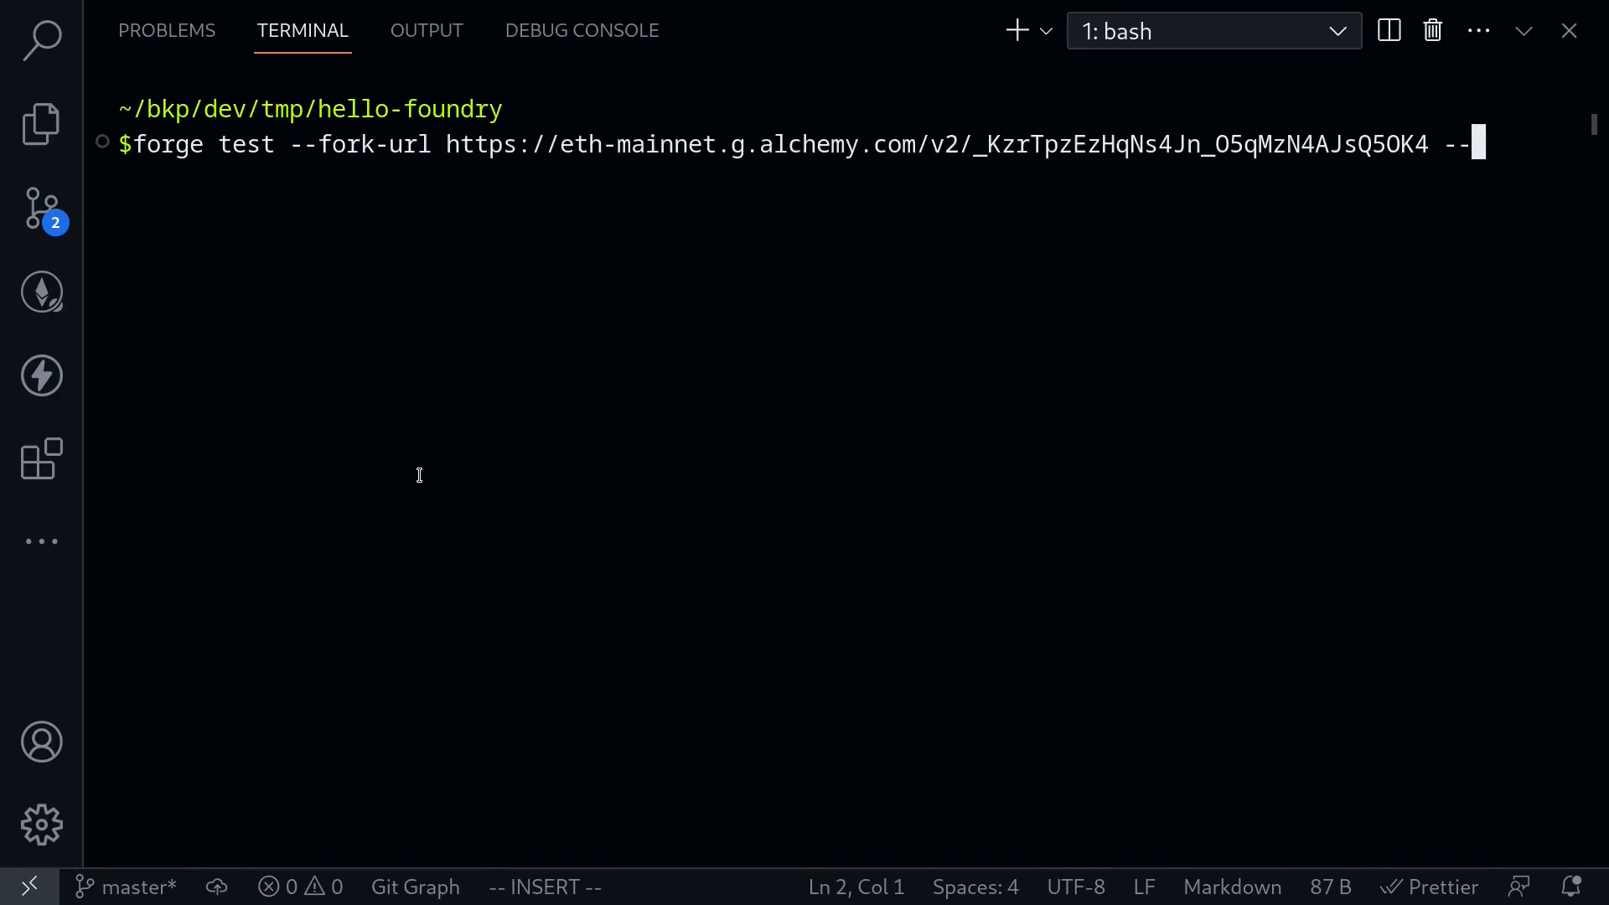
type("match-path")
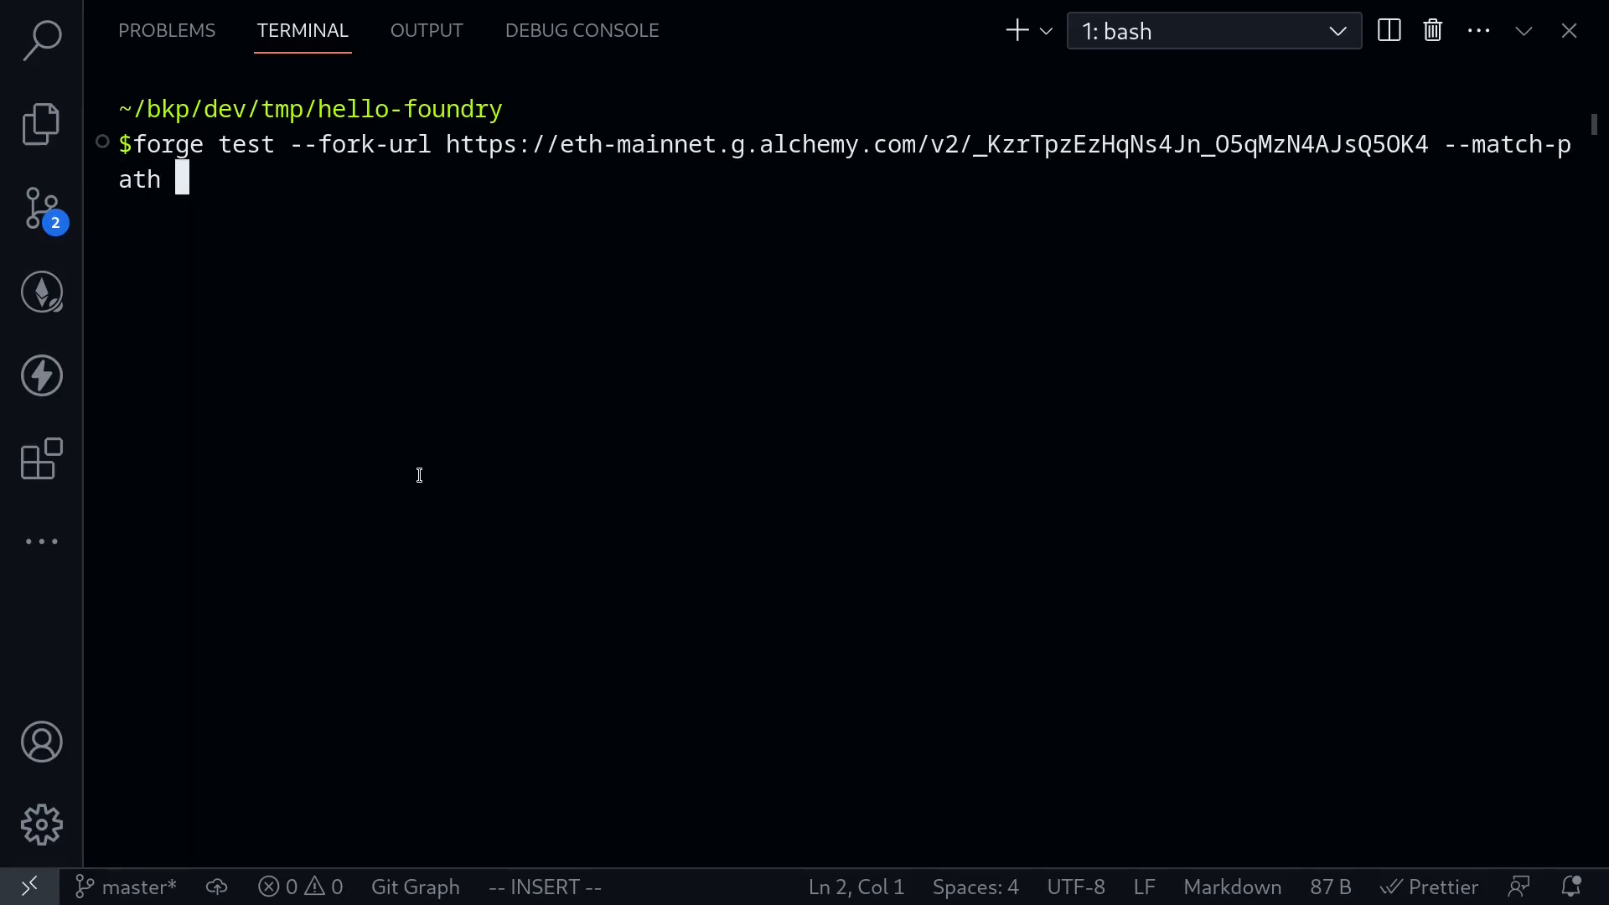
type("test/Fork.t.sol")
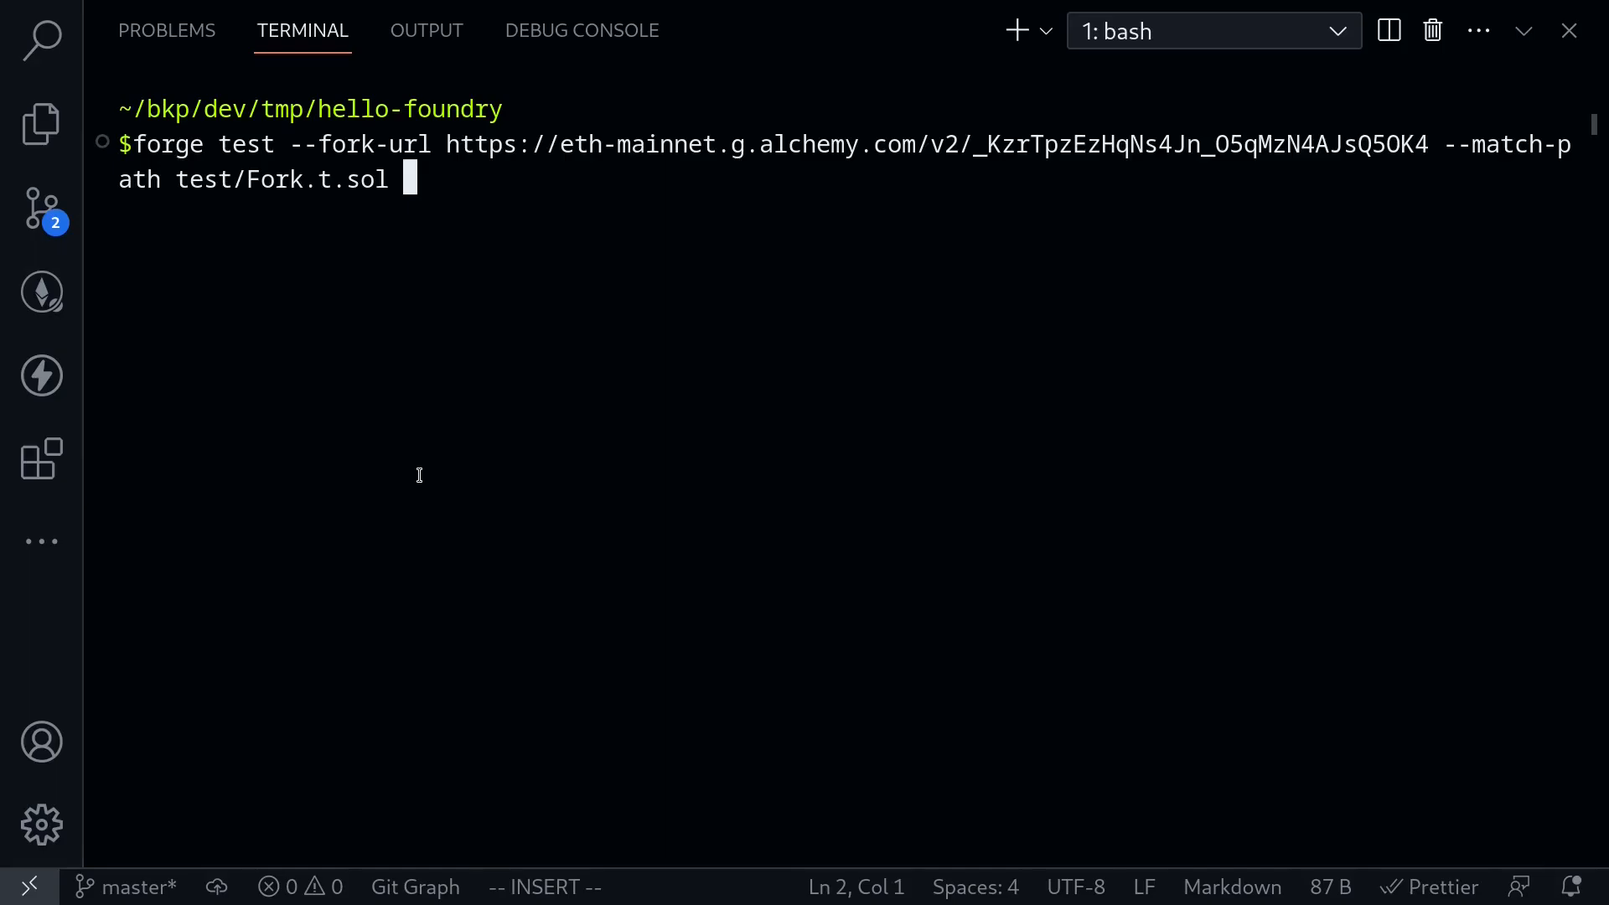
type("-v")
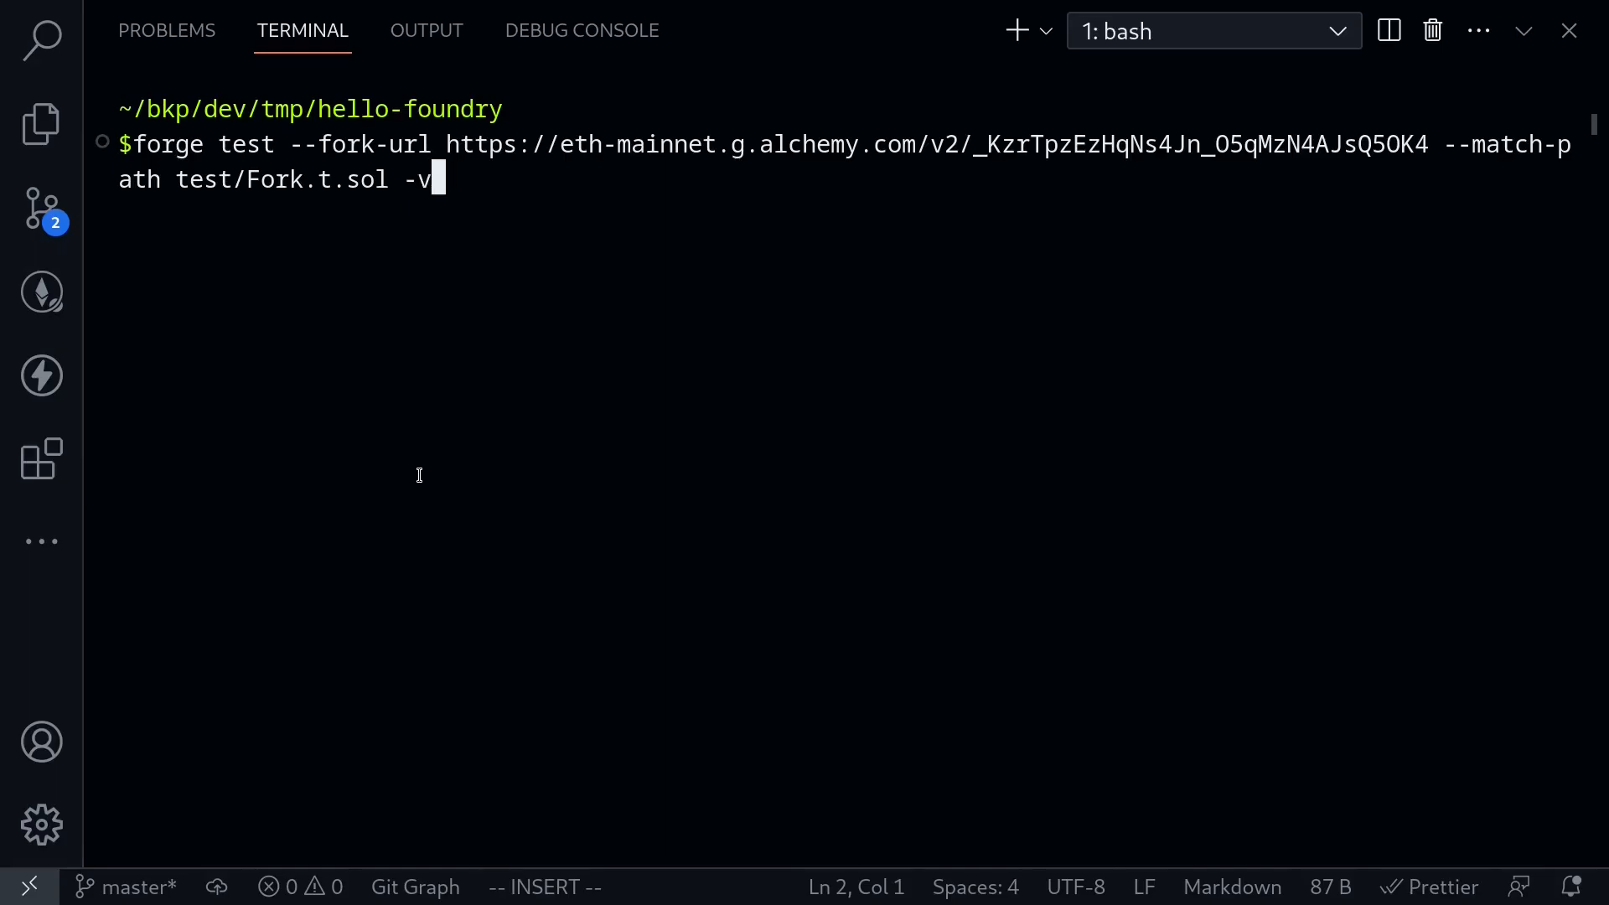
key("Enter")
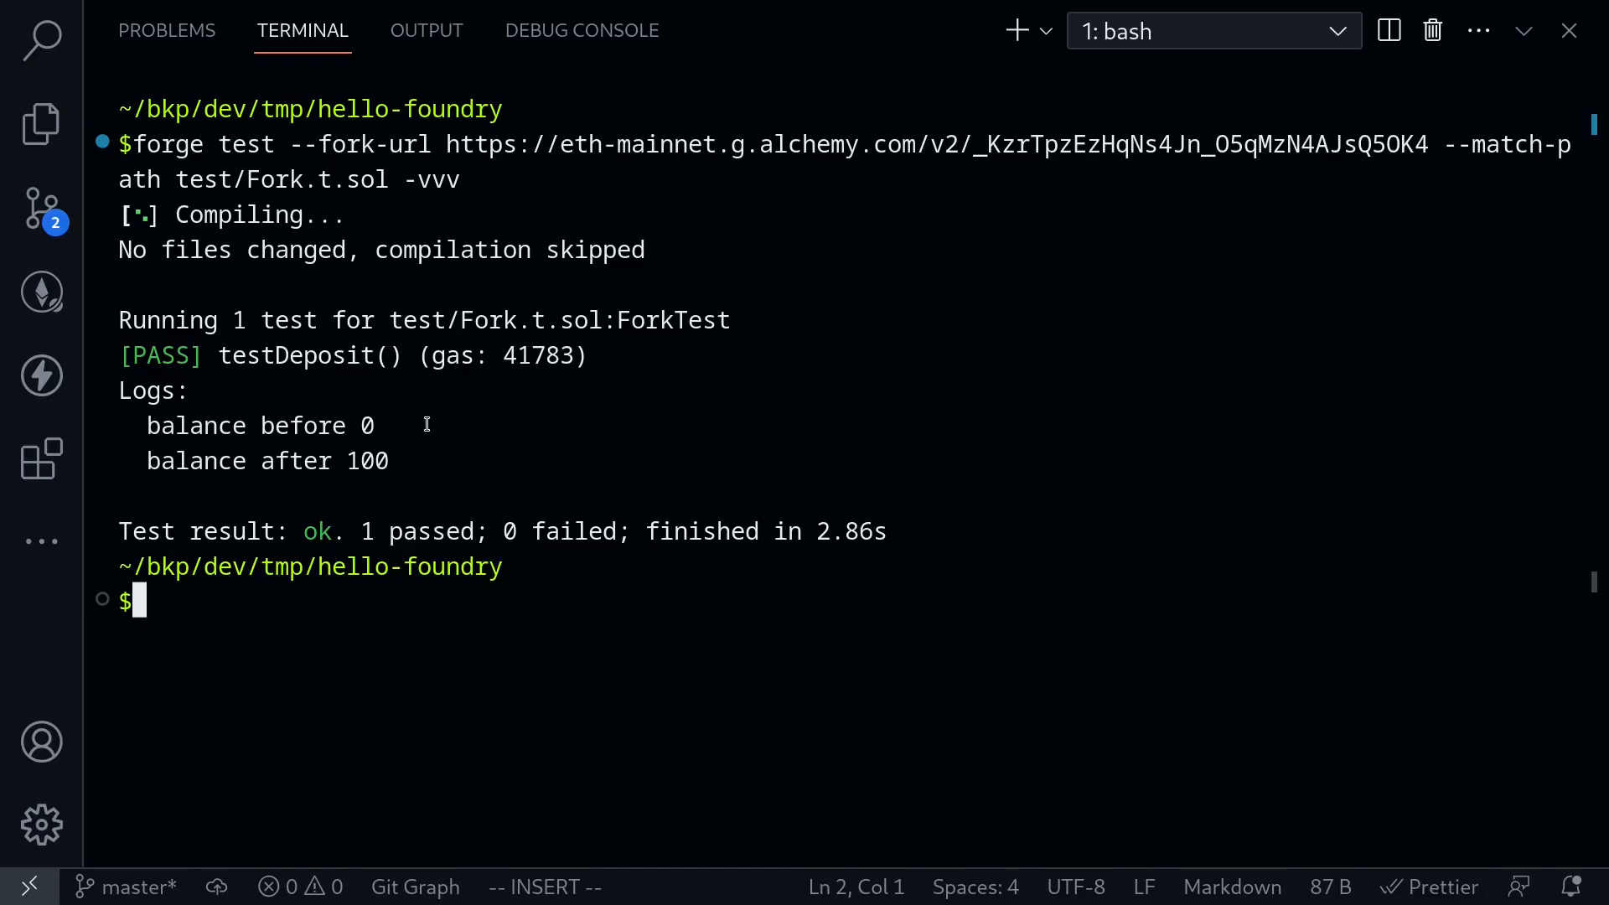
mouse_move(419, 429)
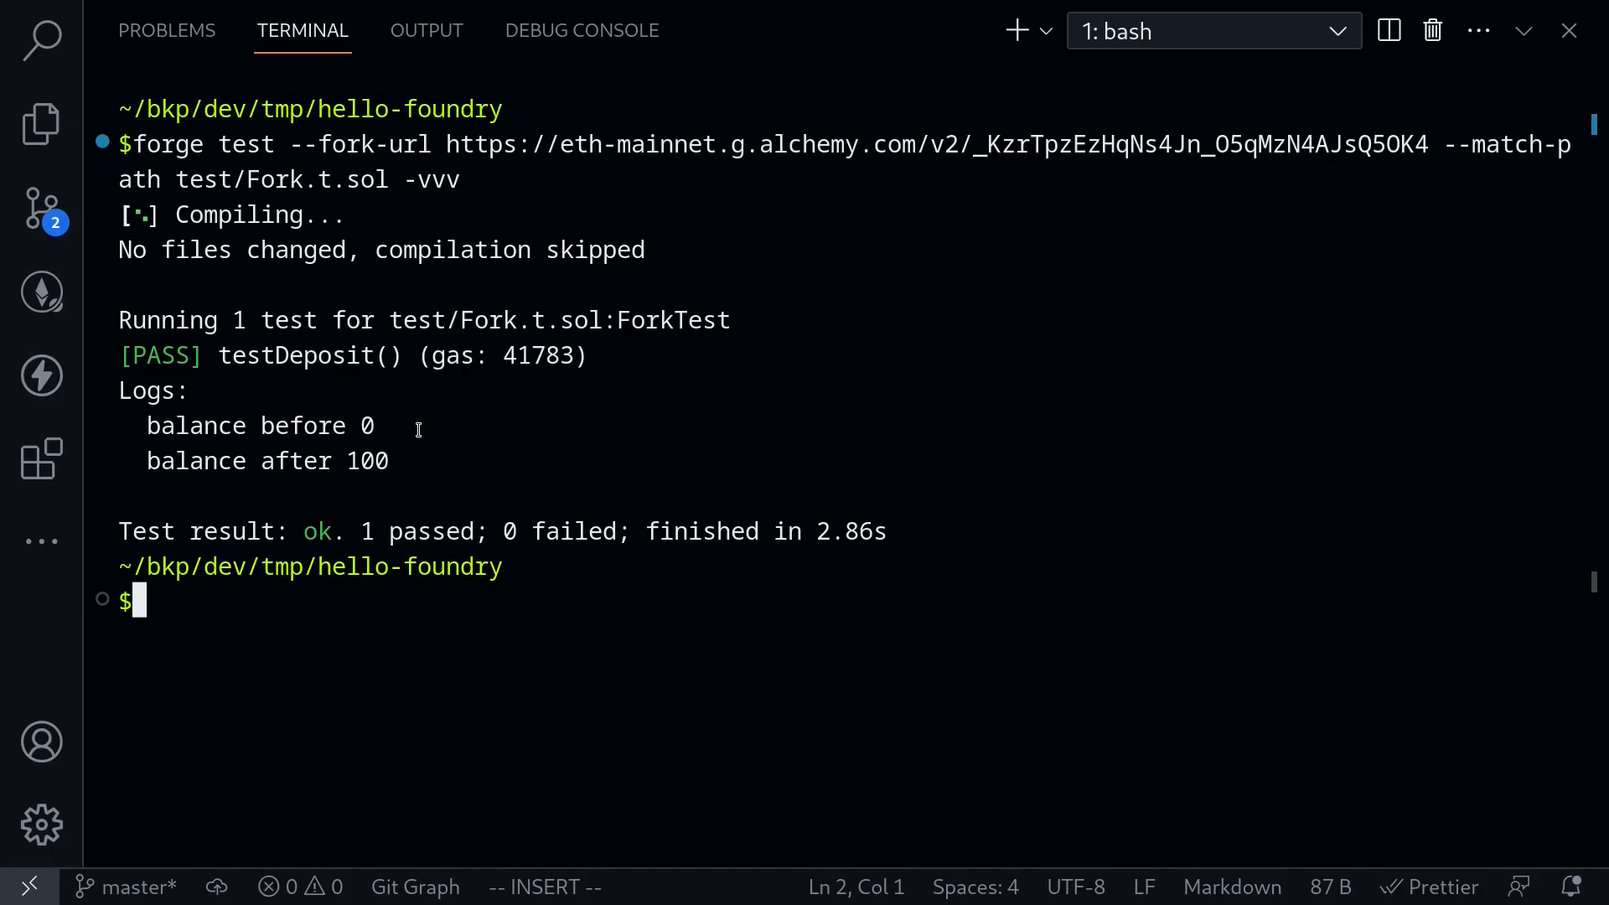